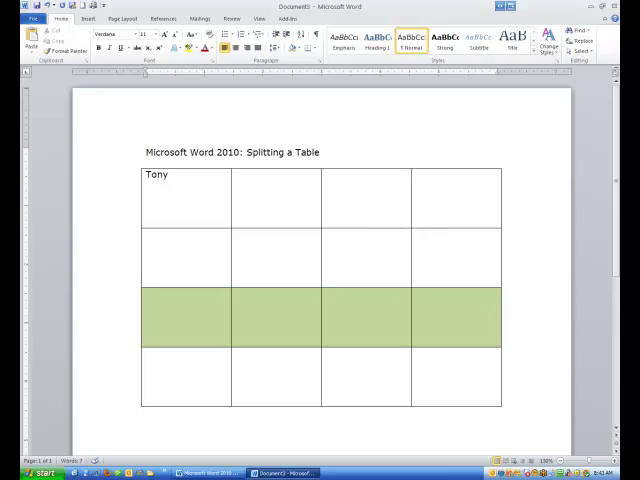
# Split the 4-column table at the green-shaded row so it begins a second table.
pyautogui.click(324, 152)
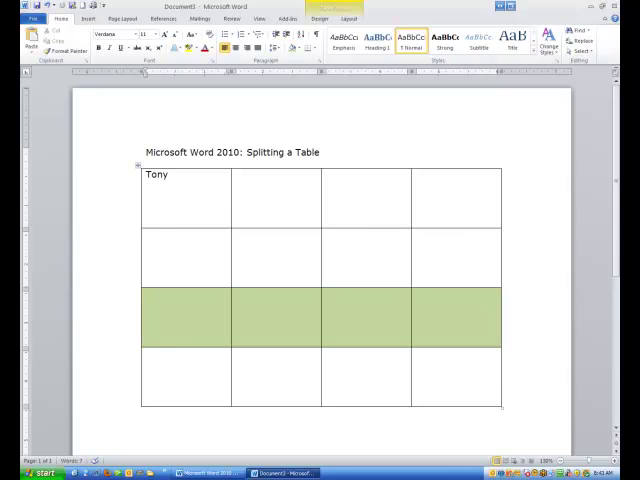
pyautogui.click(146, 294)
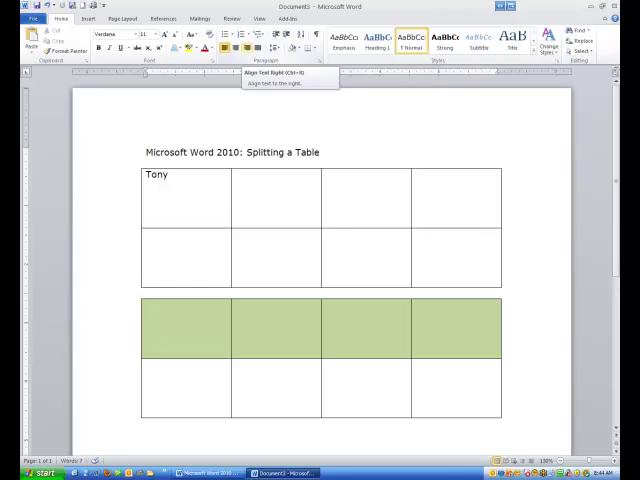
pyautogui.click(144, 292)
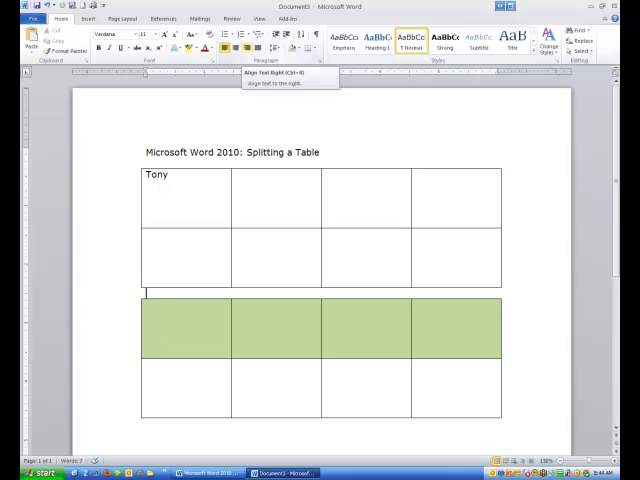